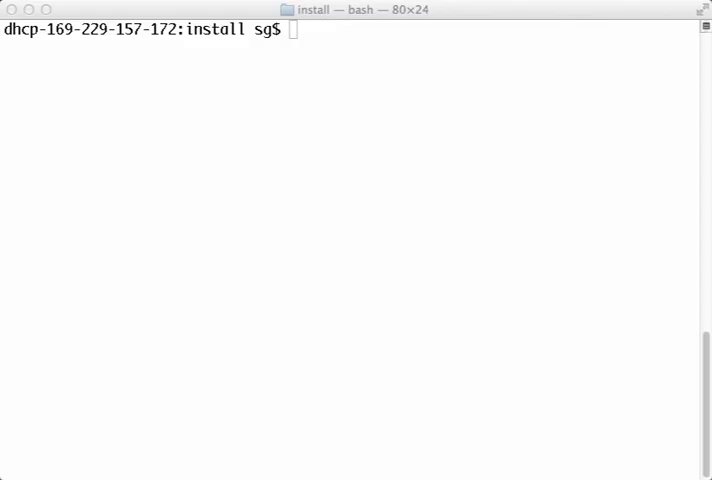
# Unzip ver84_release_March2014g.zip, confirm the ver84 folder appears, and enter it
pyautogui.write('ls')
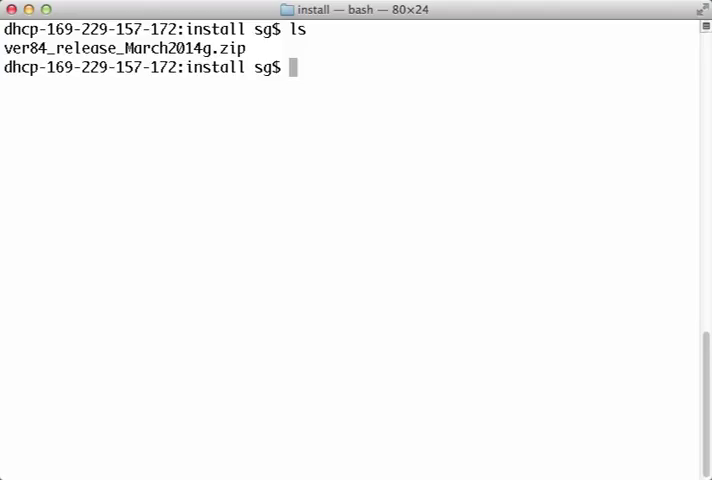
pyautogui.write('unzip')
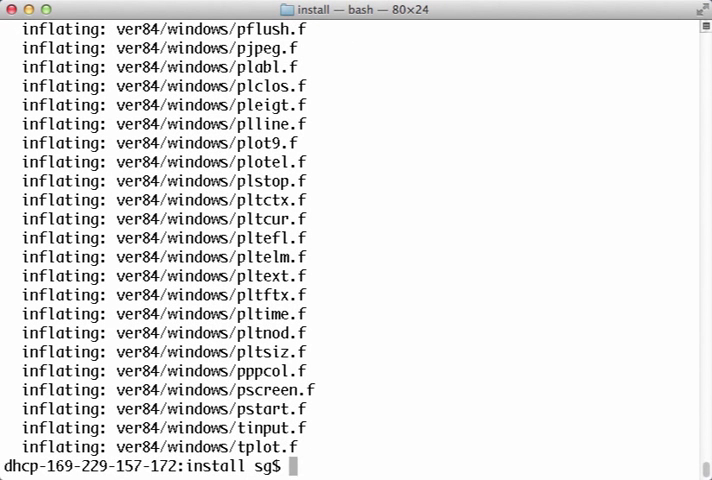
pyautogui.write('ls')
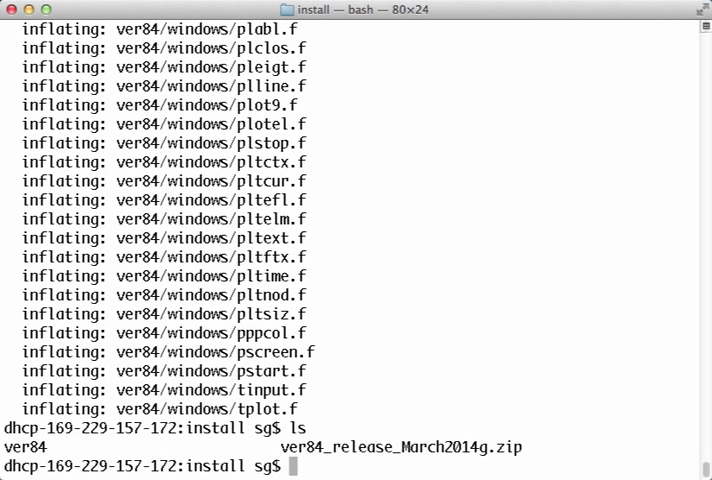
pyautogui.write('cd ver84')
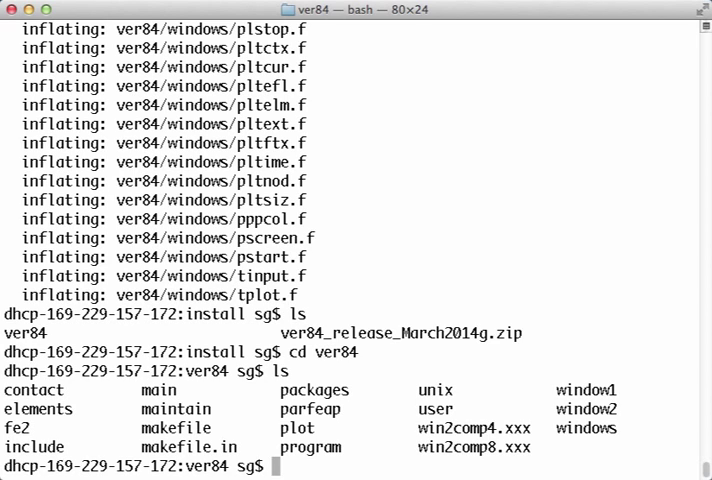
# Export FEAPHOME8_4 as the ver84 folder's full path shown by pwd
pyautogui.write('pwd')
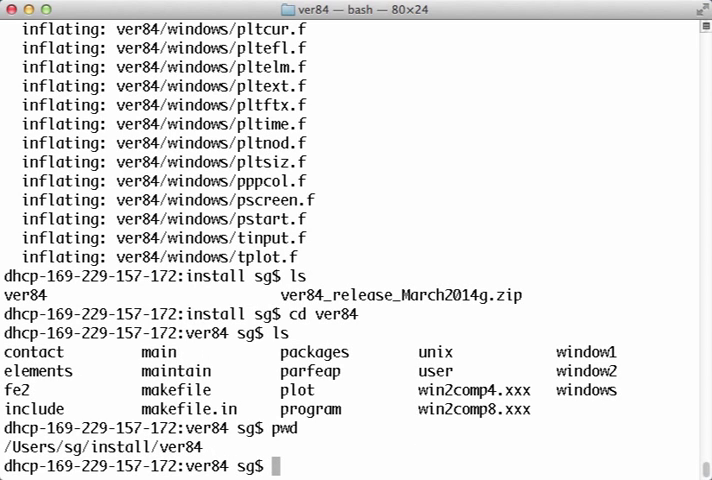
pyautogui.write('export FEAPHOME8')
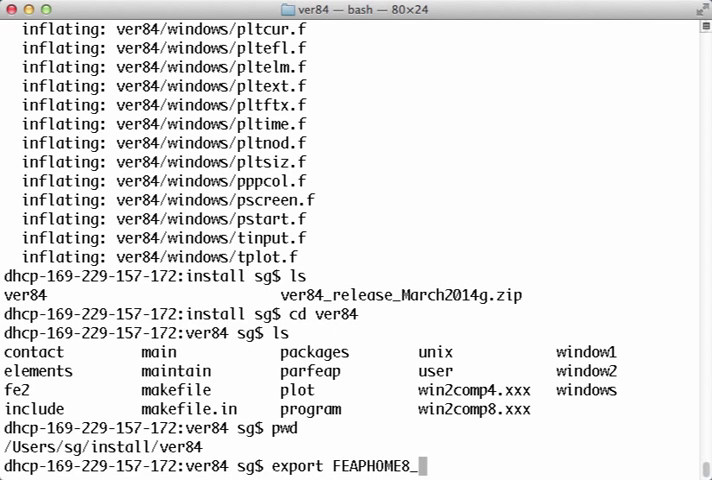
pyautogui.write('_4=')
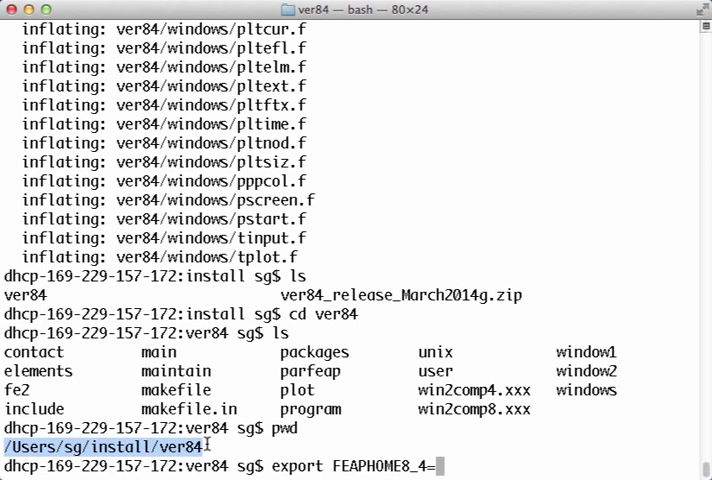
pyautogui.press('Return')
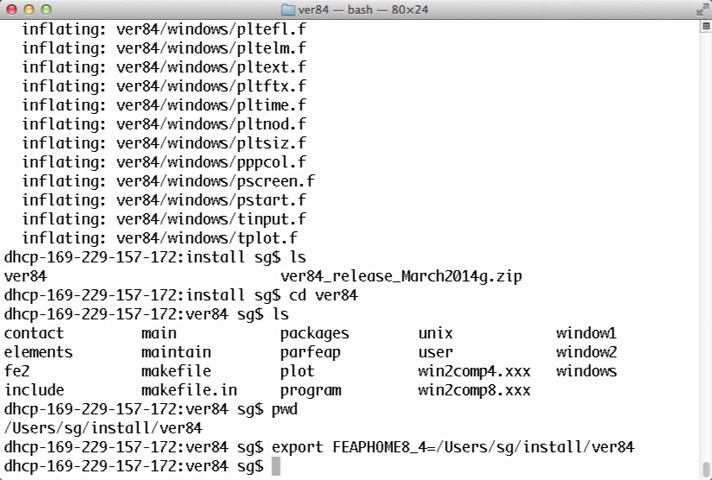
# Open makefile.in in vi and uncomment the CINCLUDE line under the include-file locations
pyautogui.write('vi make')
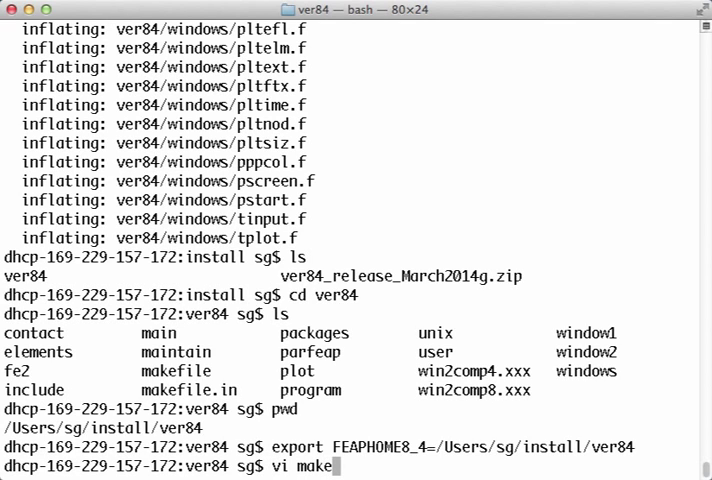
pyautogui.write('file')
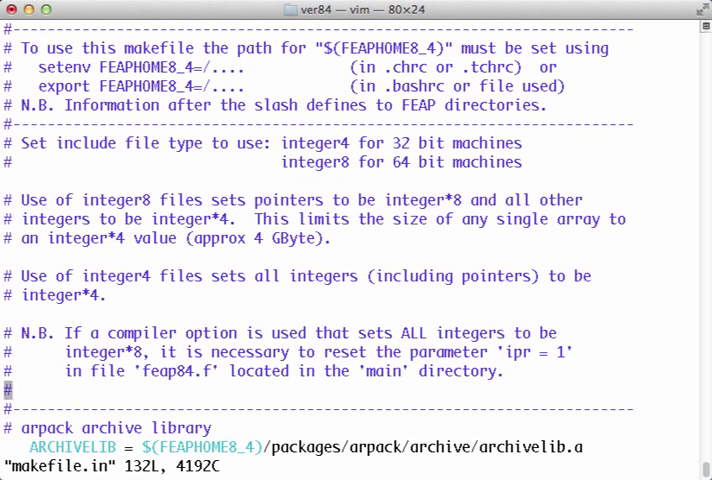
pyautogui.scroll(-3)
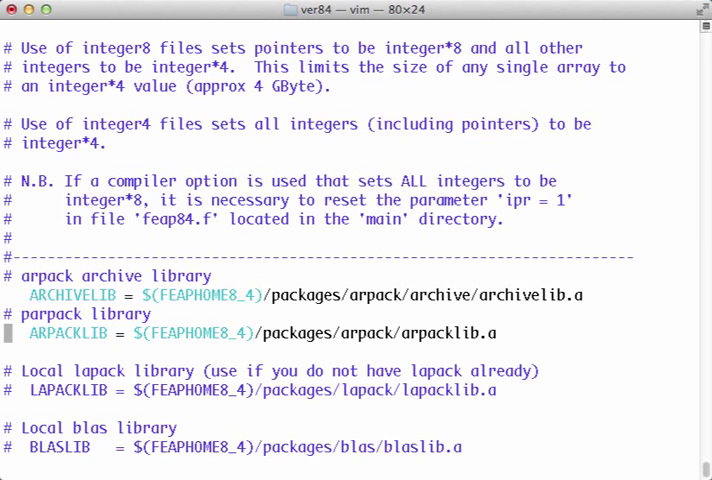
pyautogui.press('Up')
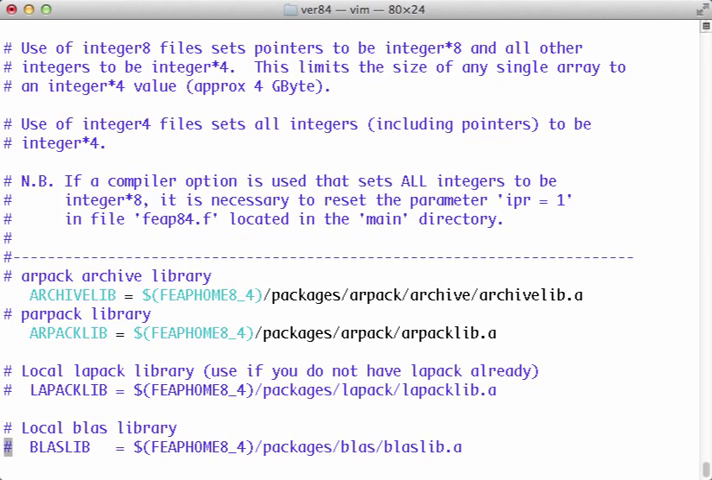
pyautogui.scroll(-3)
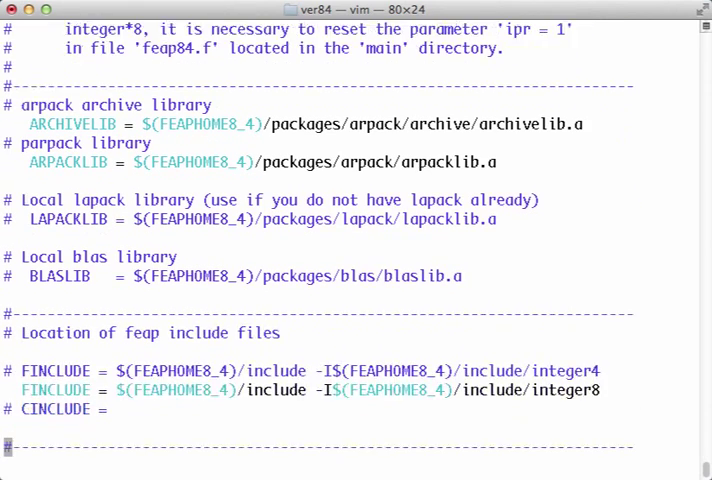
pyautogui.scroll(-3)
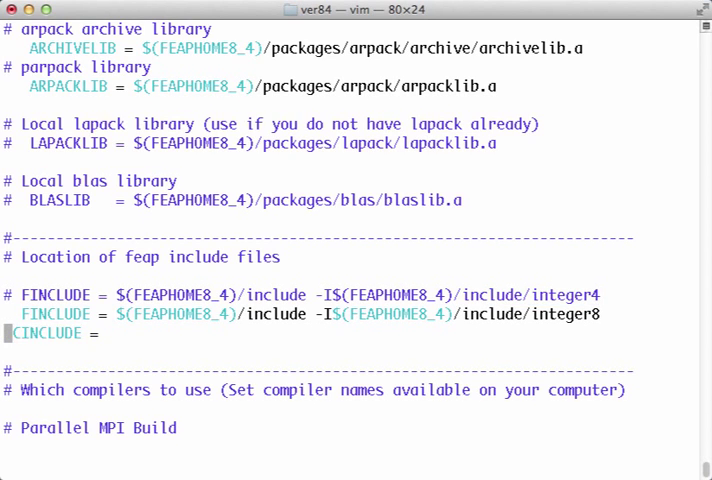
# Set CINCLUDE to /usr/X11R6/include and leave insert mode
pyautogui.write('/')
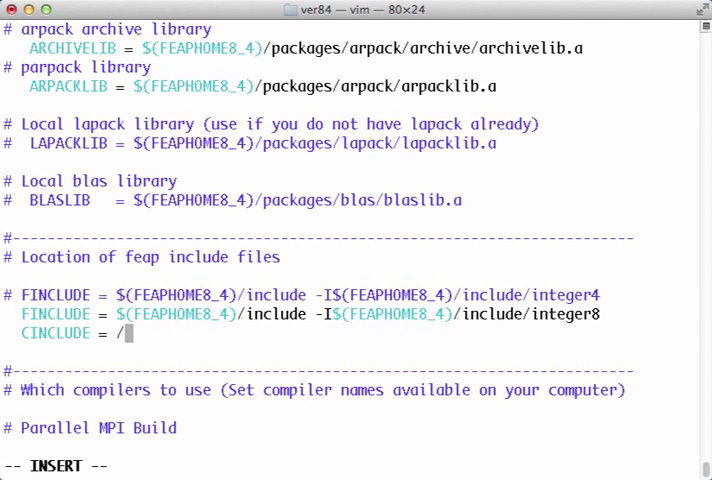
pyautogui.write('usr/X')
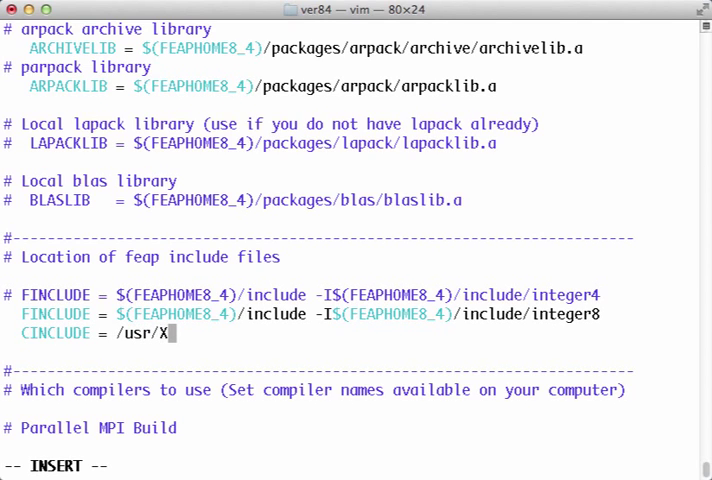
pyautogui.write('11R6')
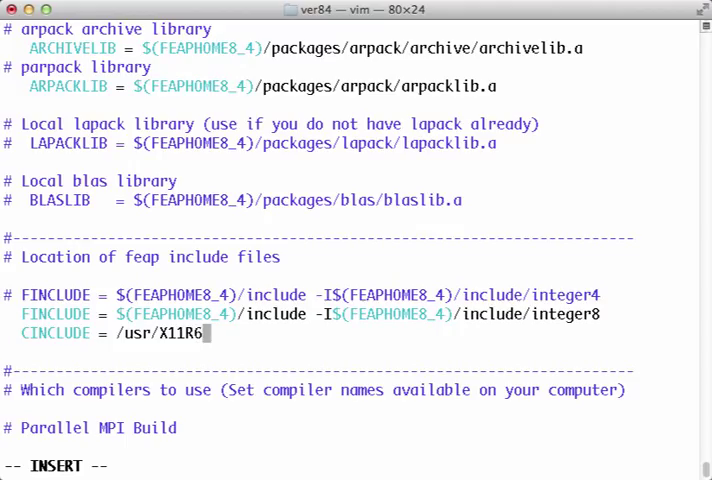
pyautogui.write('/include')
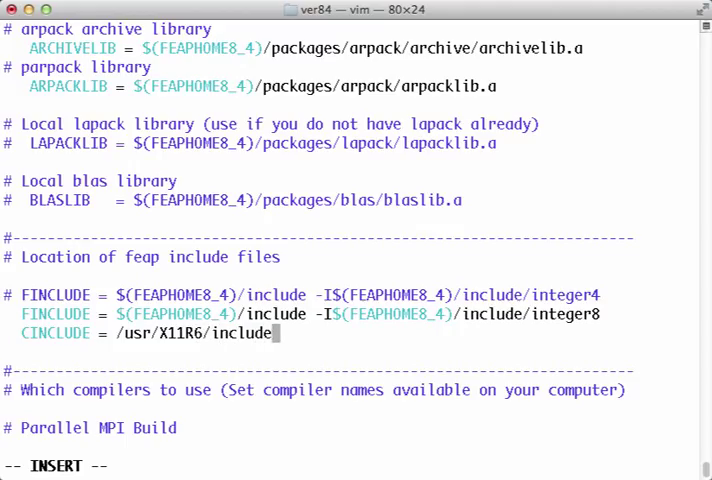
pyautogui.press('Escape')
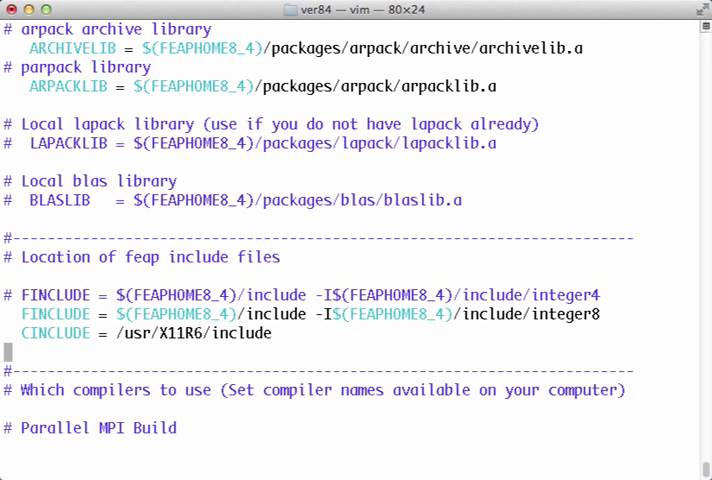
# Review gfortran/gcc, -O2 -Wall flags and blas/lapack LDOPTIONS in makefile.in, then quit vim
pyautogui.scroll(-3)
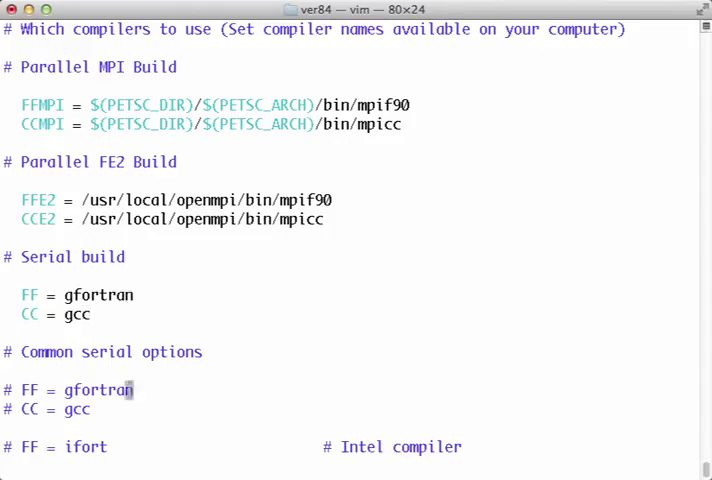
pyautogui.scroll(-3)
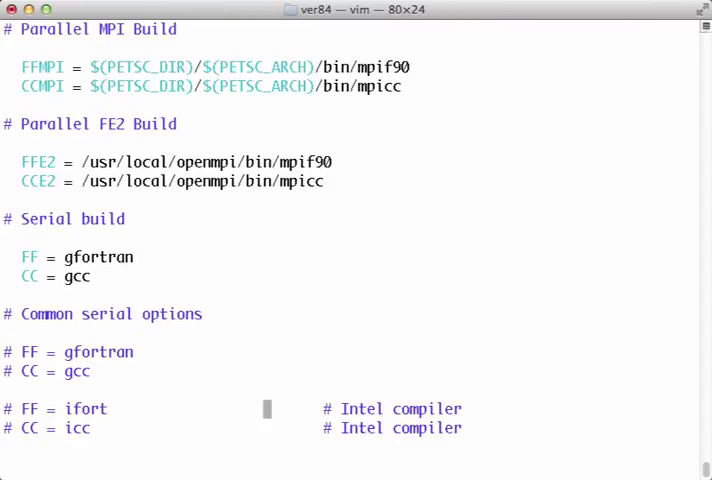
pyautogui.scroll(-3)
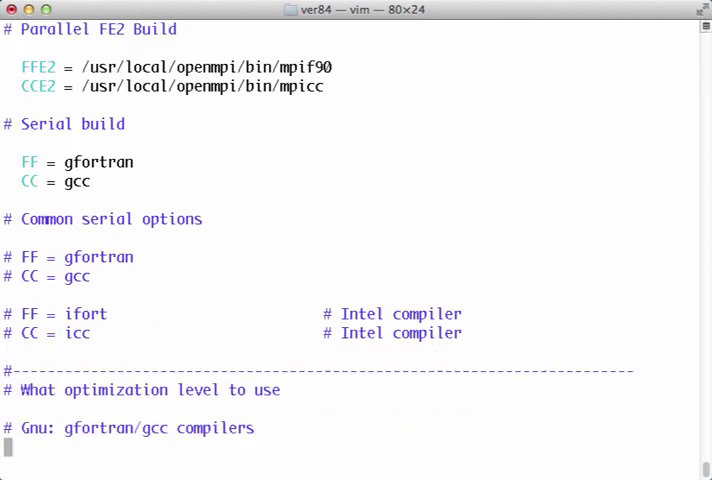
pyautogui.scroll(-3)
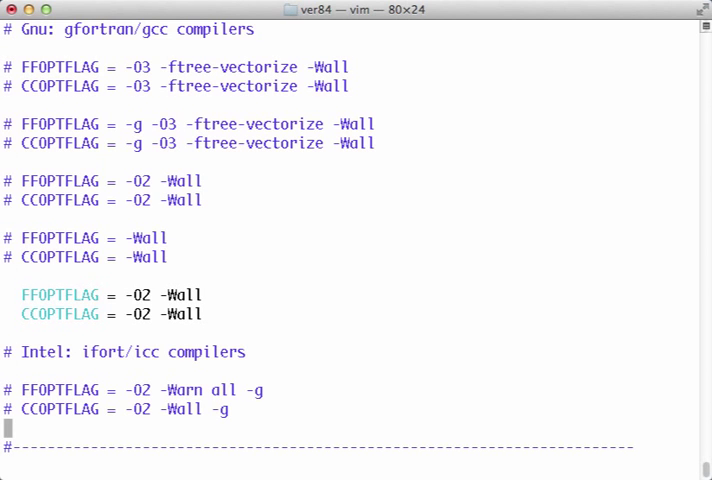
pyautogui.scroll(-3)
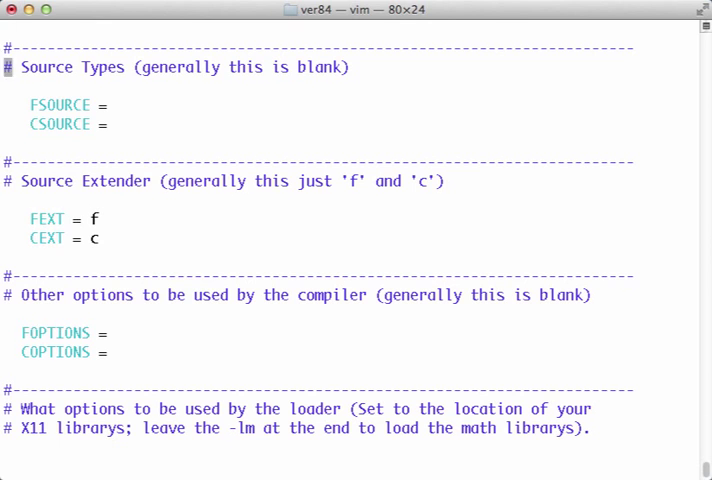
pyautogui.scroll(-3)
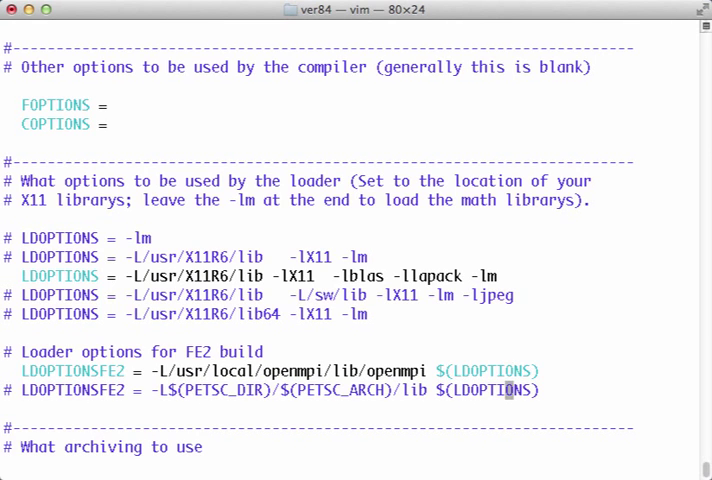
pyautogui.scroll(-3)
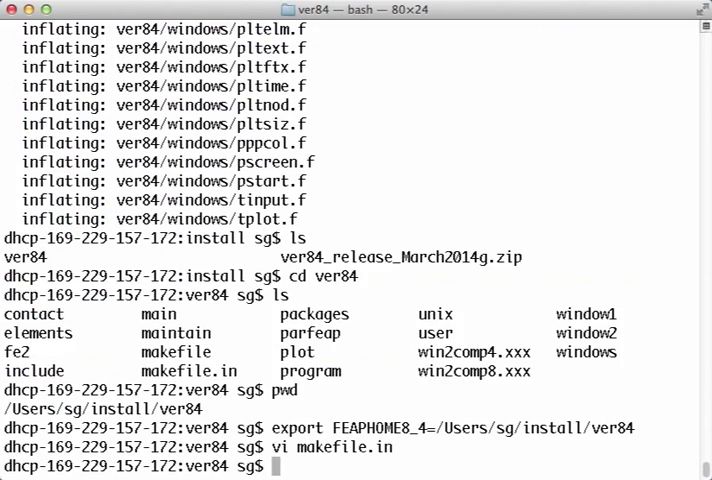
pyautogui.write('vi makefile')
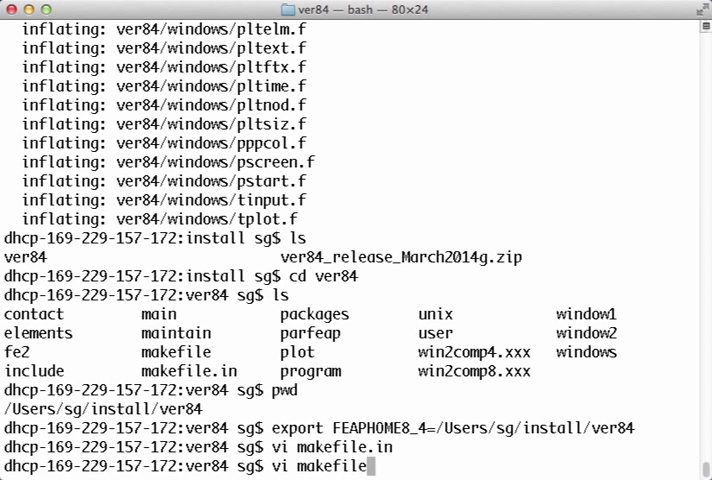
pyautogui.press('Return')
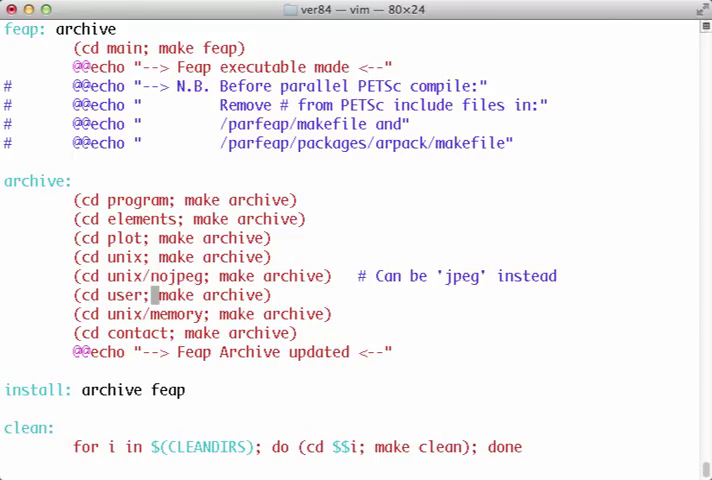
pyautogui.press('j')
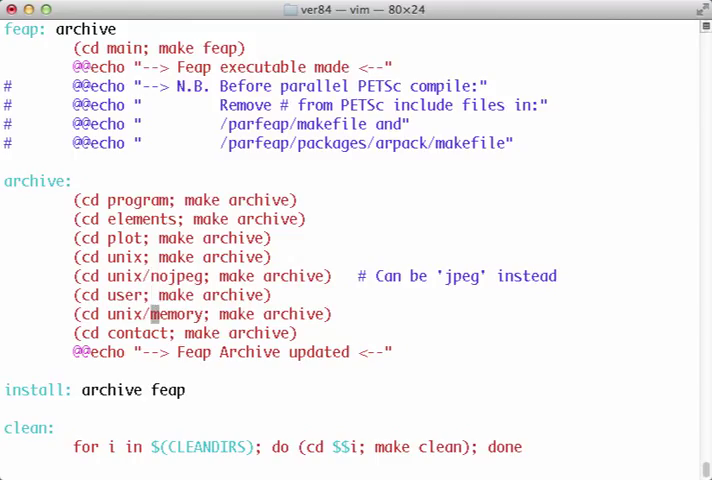
pyautogui.moveTo(155, 333)
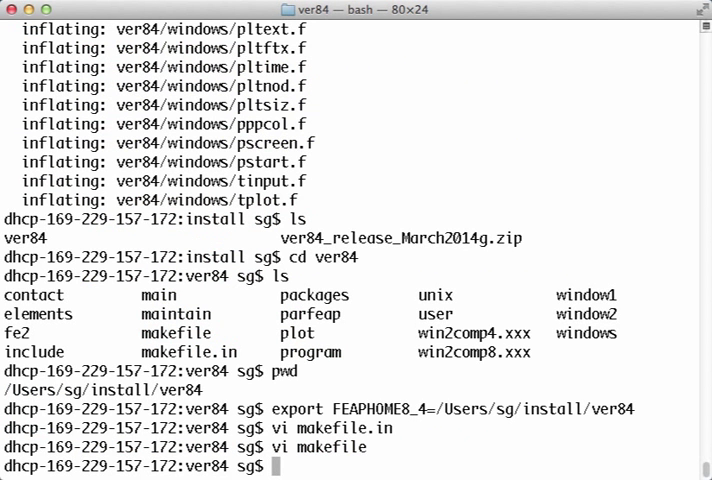
# Run make archive in ver84 until 'Feap Archive updated' is reported
pyautogui.write('make archive')
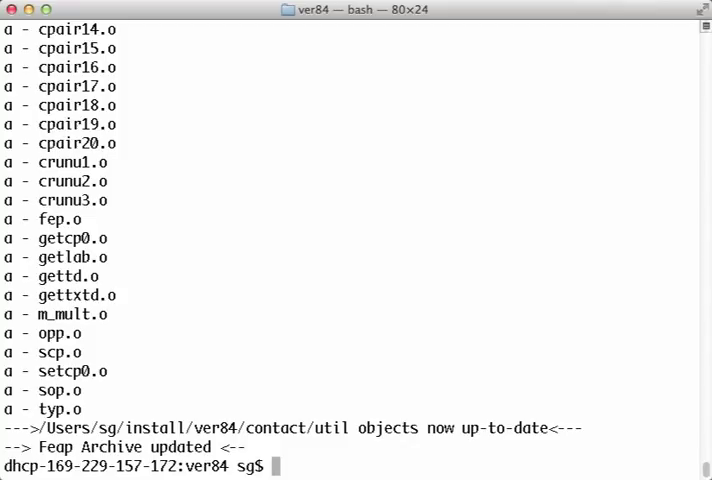
# Run make install in packages/arpack/archive to build ARPACK into arpacklib.a
pyautogui.write('cd')
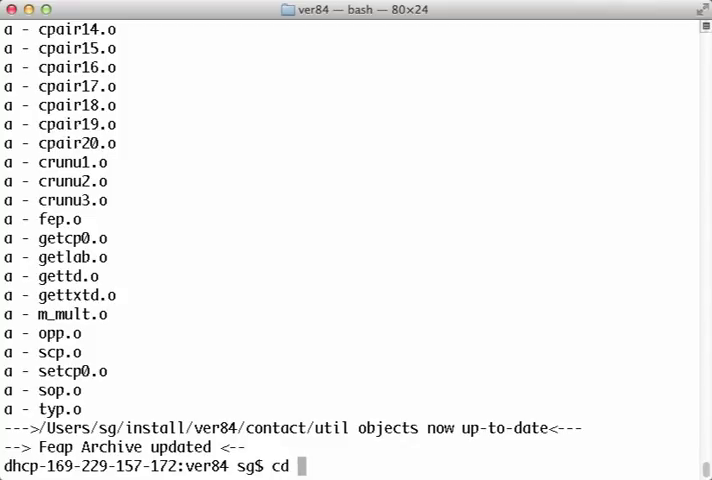
pyautogui.write('par')
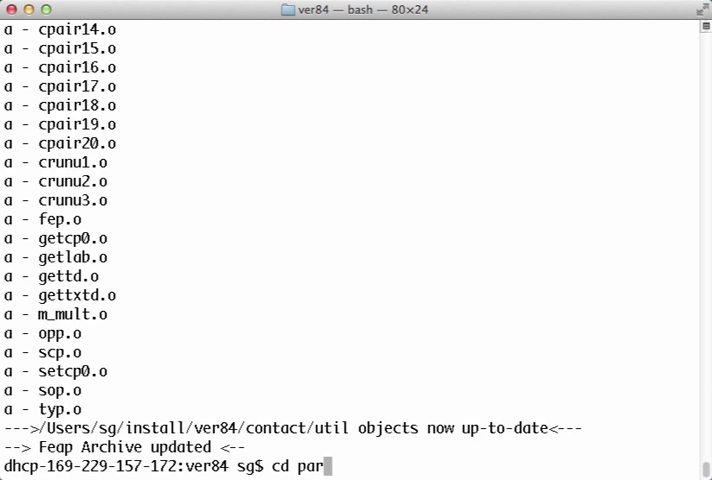
pyautogui.write('kages')
pyautogui.write('ls')
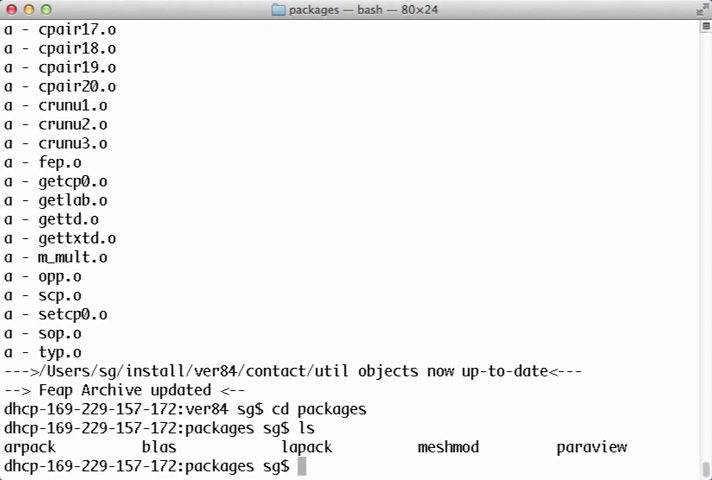
pyautogui.write('cd aarpack')
pyautogui.write('ls')
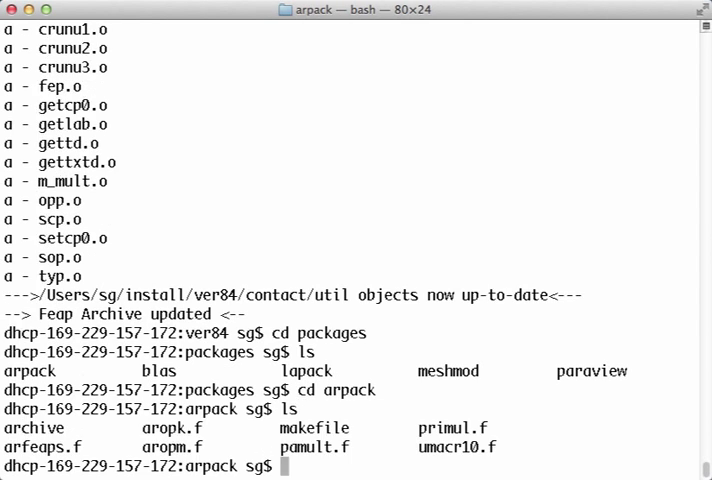
pyautogui.write('cd archive')
pyautogui.write('make ar')
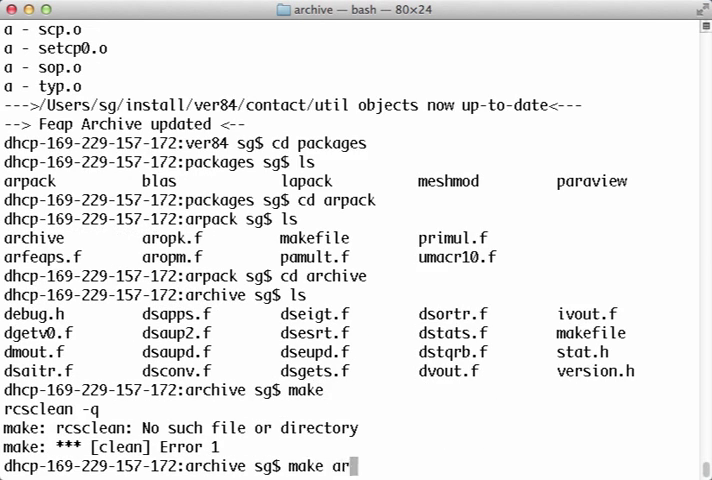
pyautogui.press('Return')
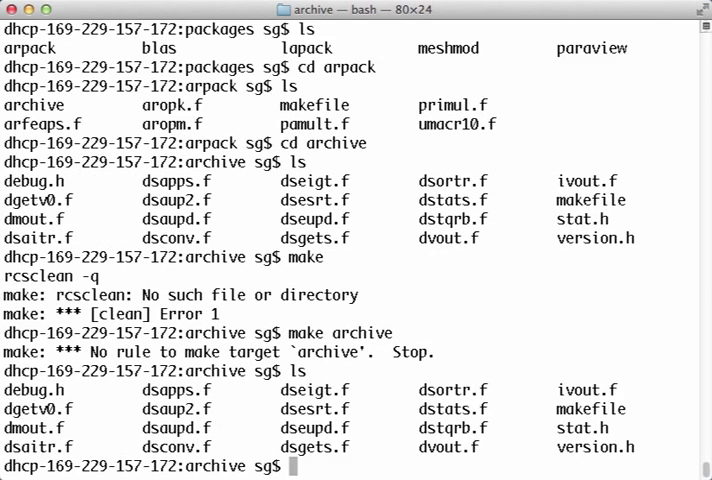
pyautogui.write('vi makefile')
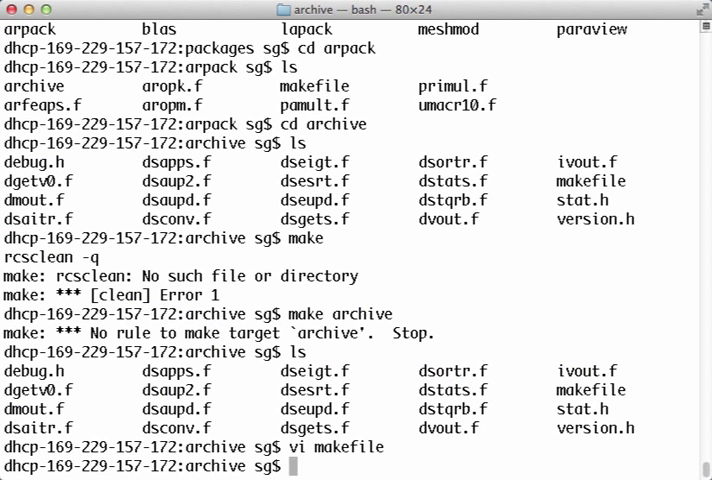
pyautogui.write('make install')
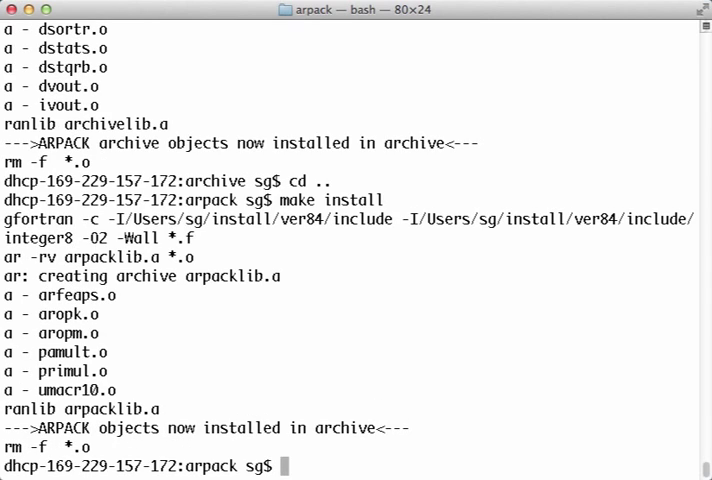
pyautogui.write('cd ..')
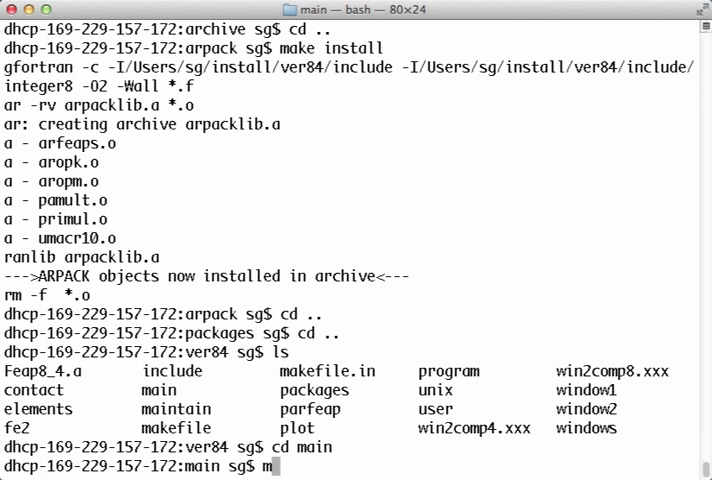
# Run make feap in main and list the folder to see the feap executable
pyautogui.write('make feap')
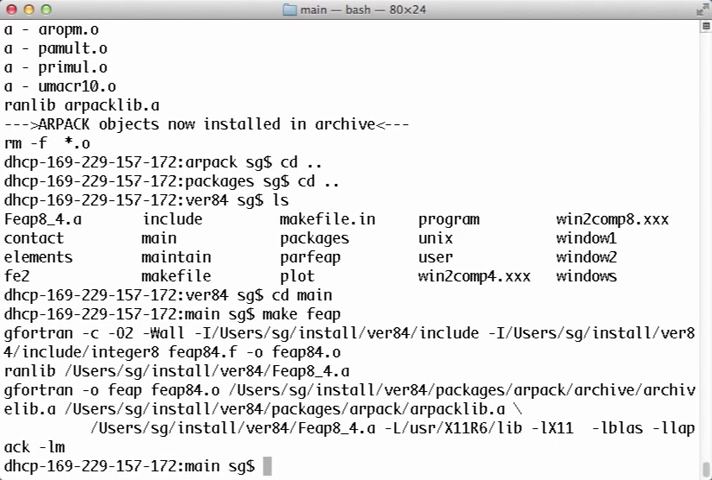
pyautogui.write('ls')
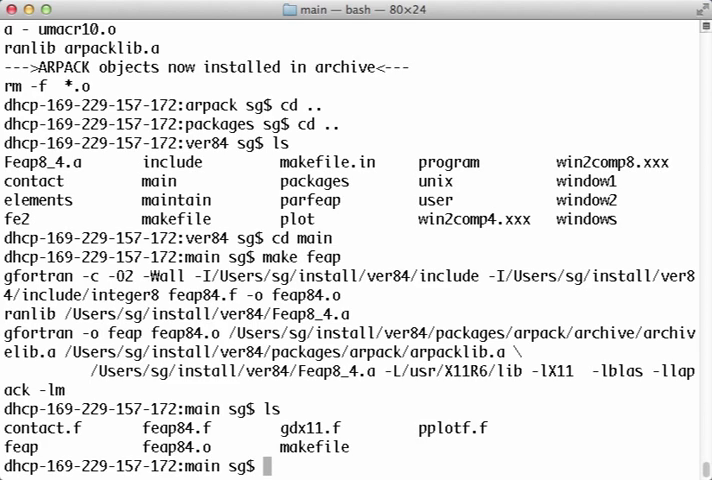